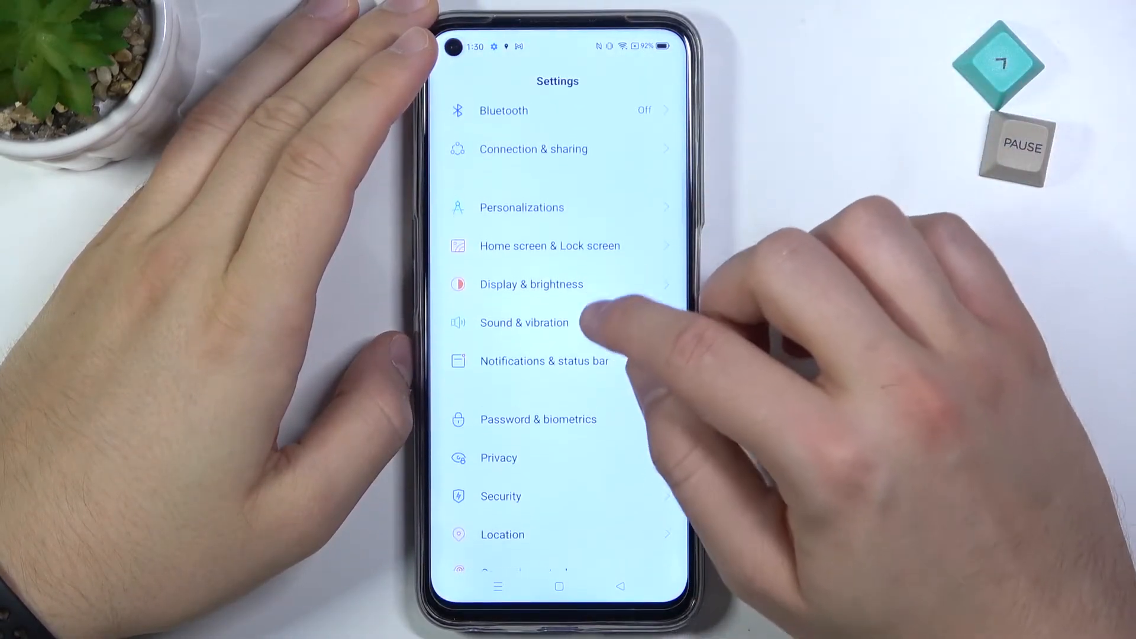
Open Sound & vibration and browse its volume, Do Not Disturb, ringtone and notification options.
click(524, 323)
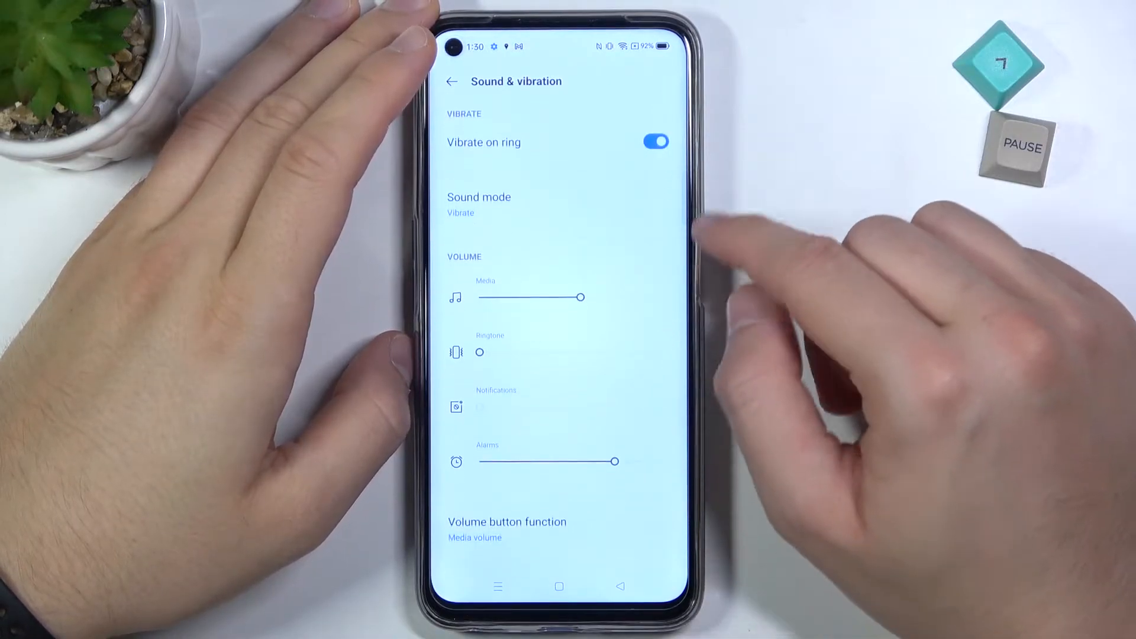
mouse_move(833, 290)
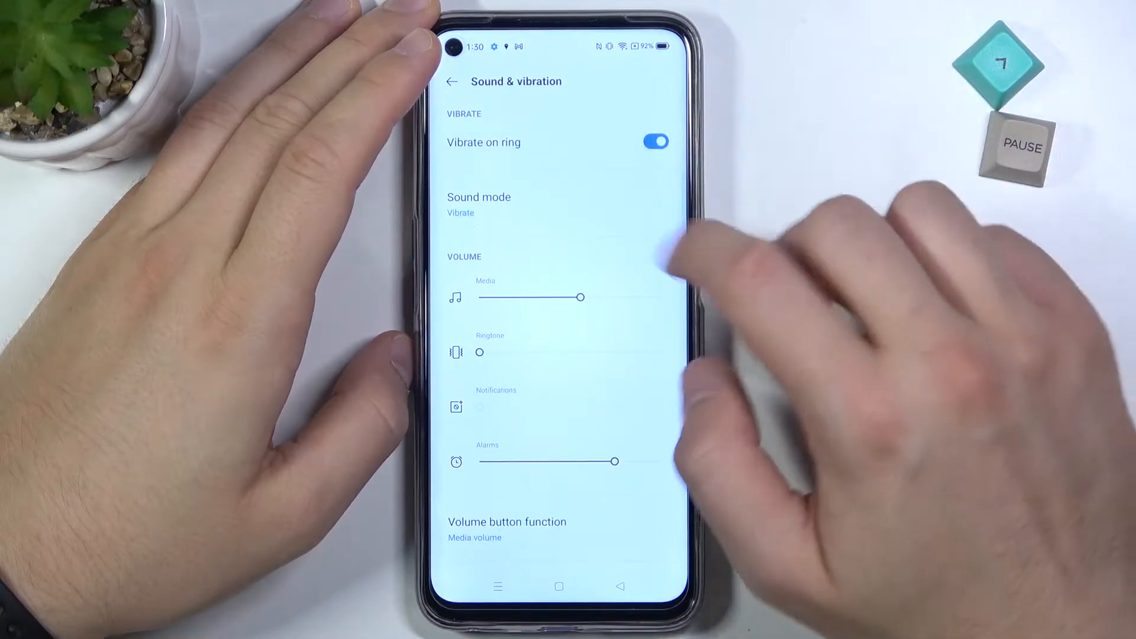
click(478, 203)
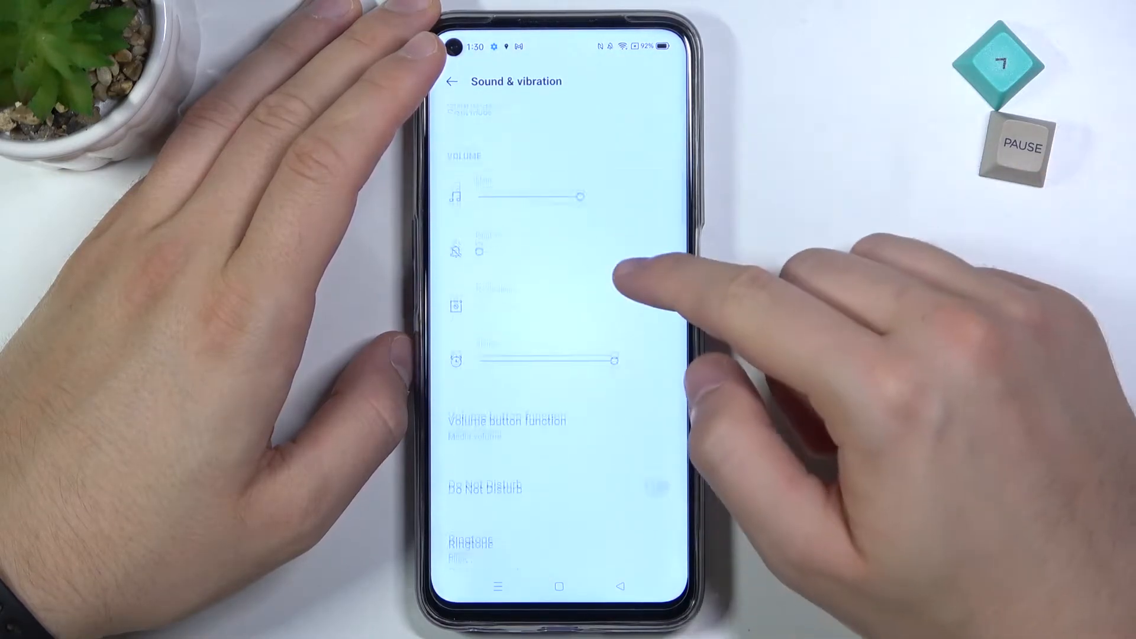
click(479, 184)
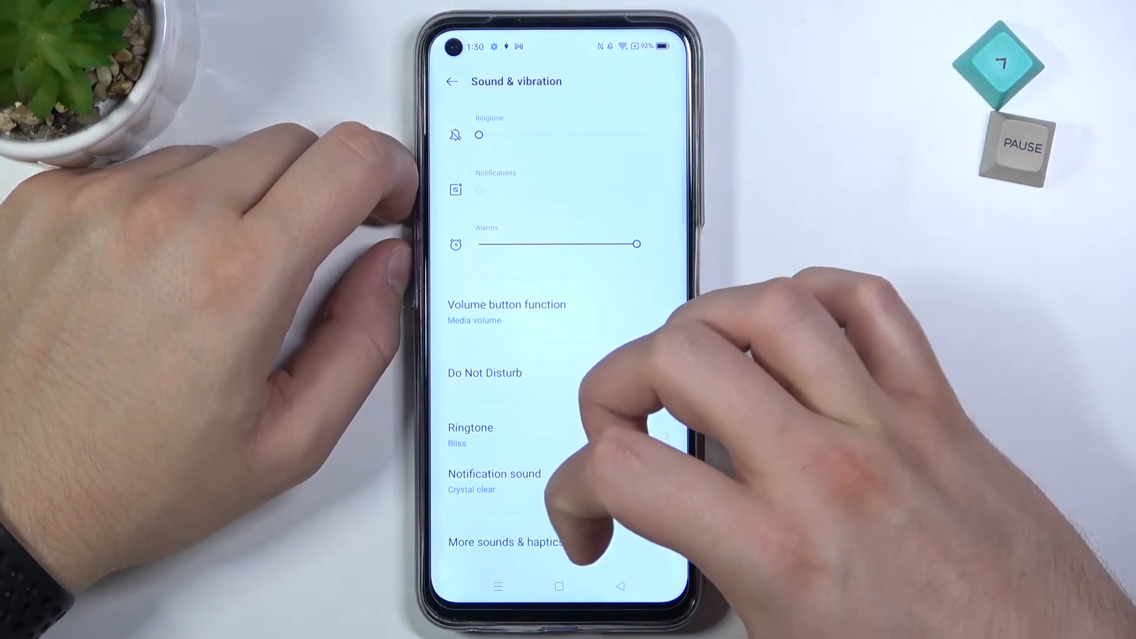
Set Ringing mode, raise the volume sliders, and change the ringtone from Dreams to Romance.
click(506, 304)
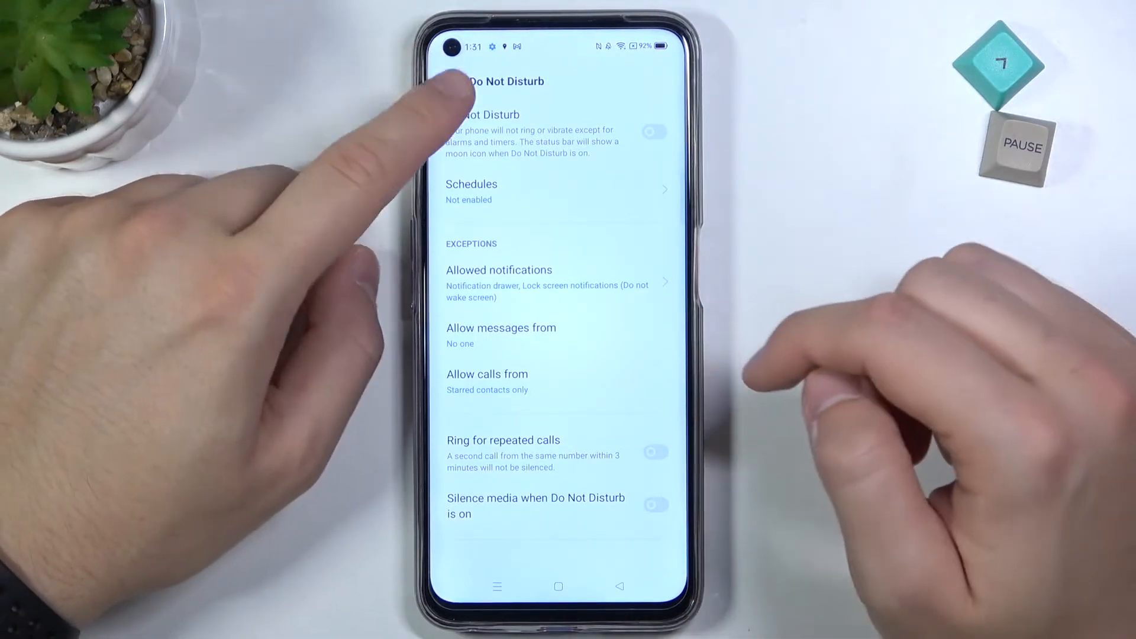
click(450, 81)
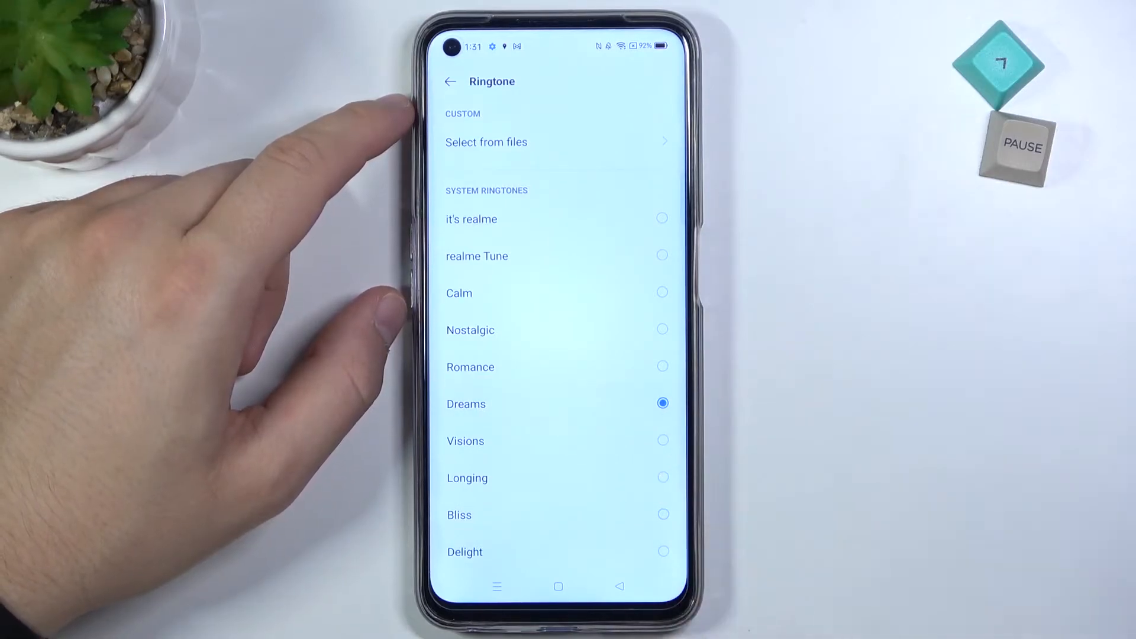
click(449, 80)
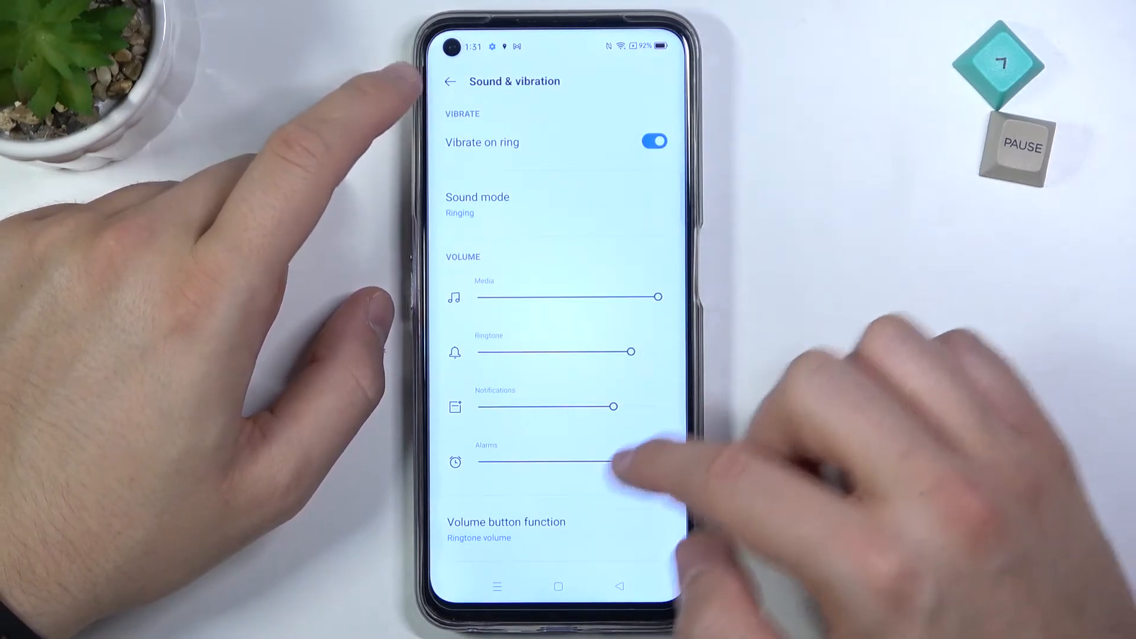
scroll(up, 3)
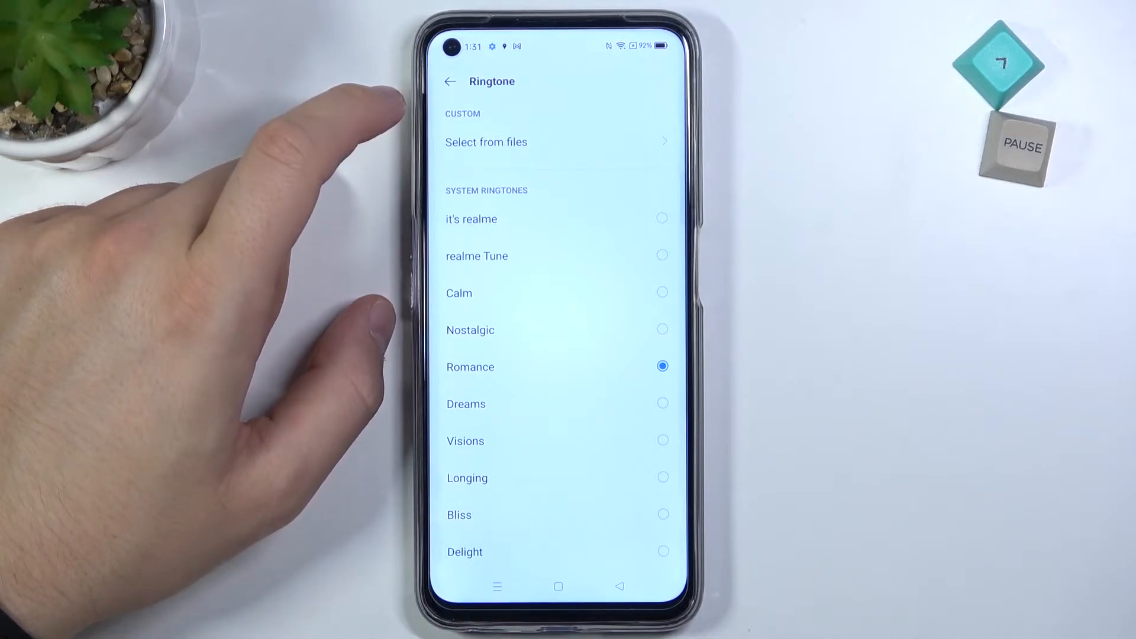
click(450, 81)
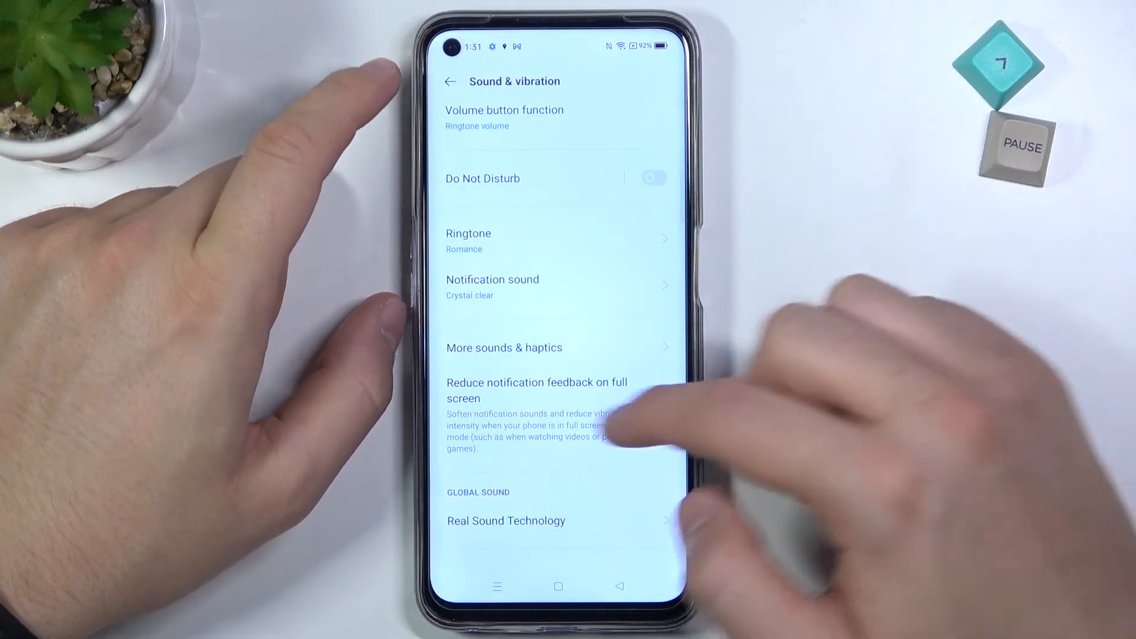
click(492, 285)
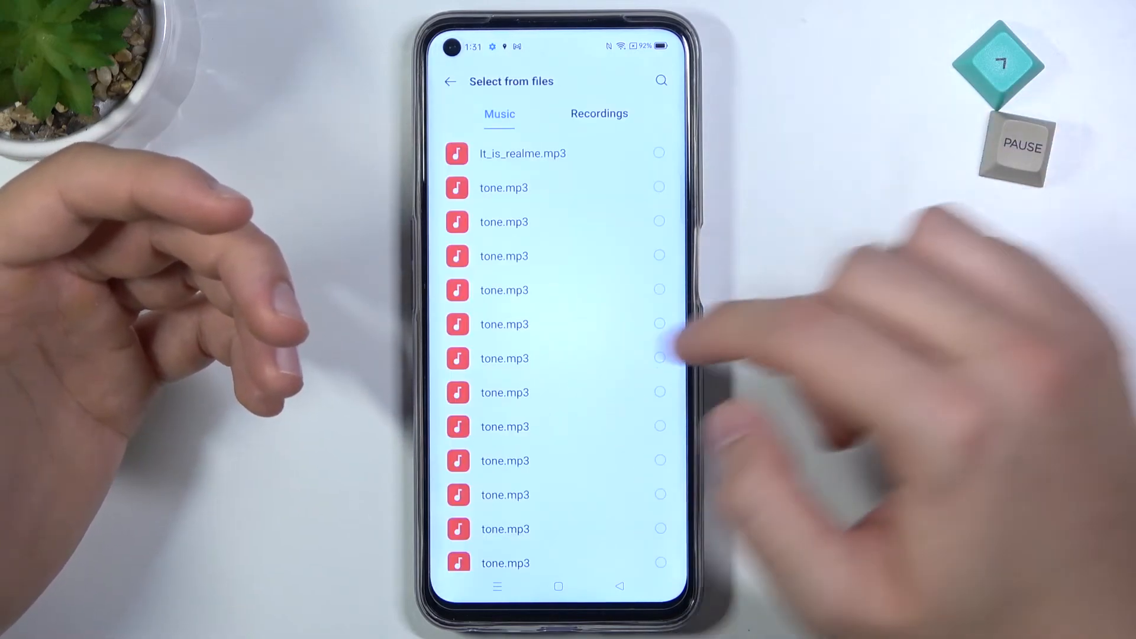
Pick It_is_realme.mp3 from files as the notification sound and return to Sound & vibration.
click(658, 152)
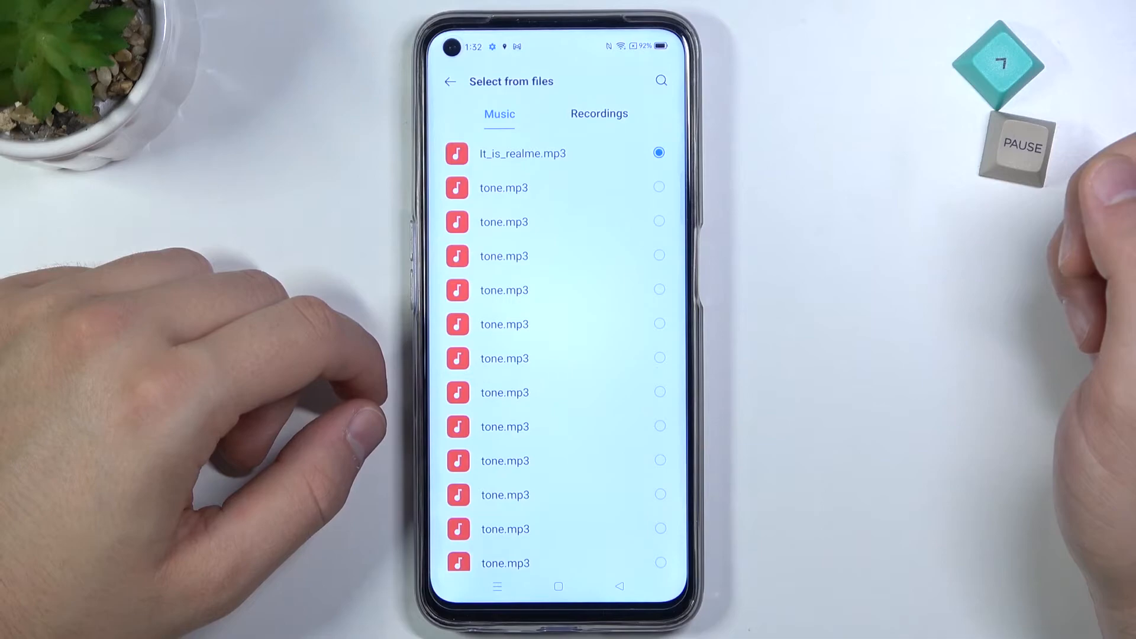
click(450, 81)
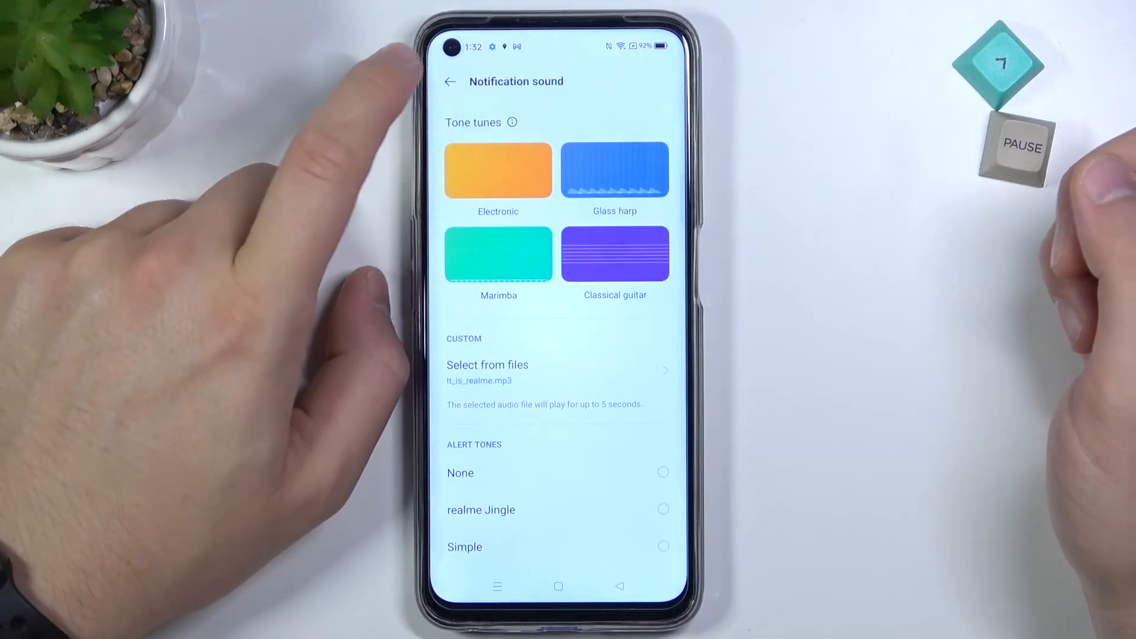
click(449, 81)
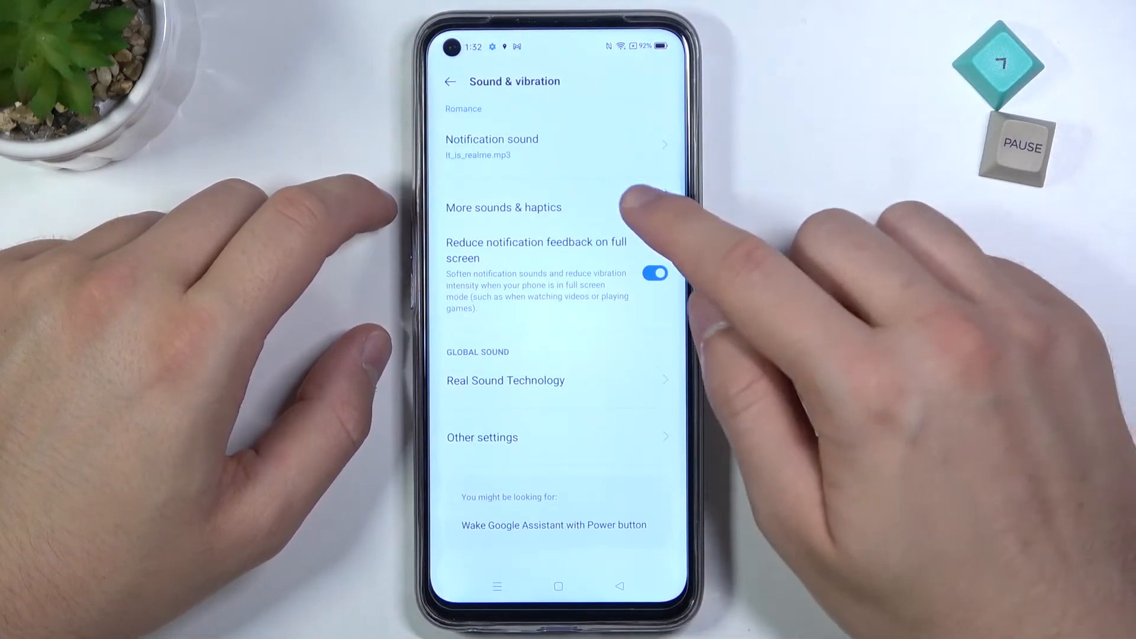
click(503, 207)
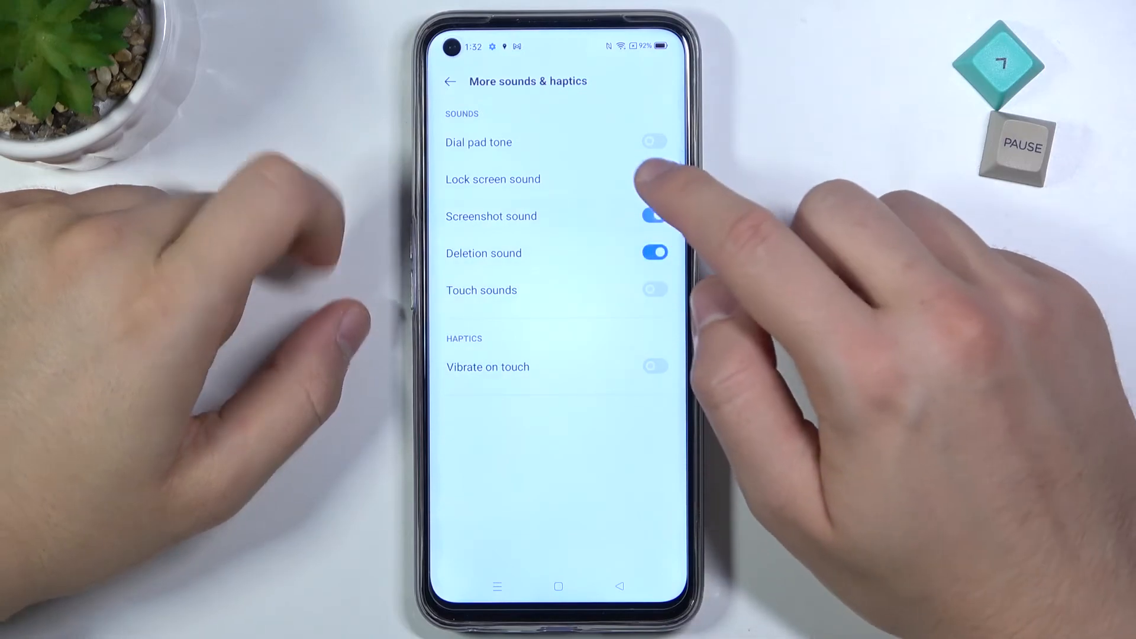
click(449, 81)
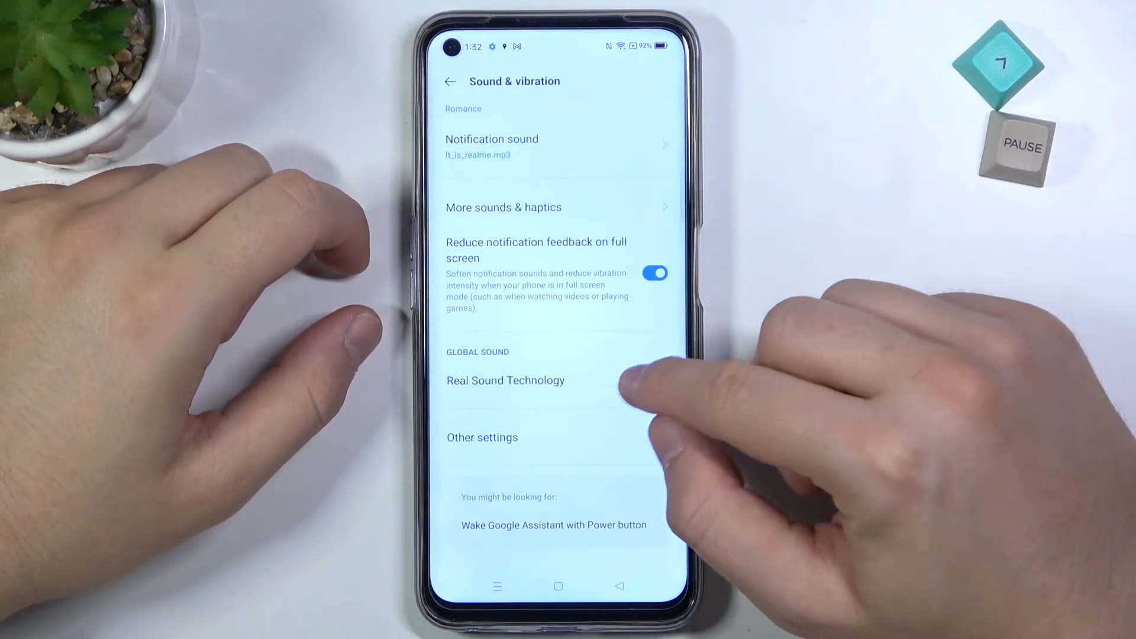
click(505, 380)
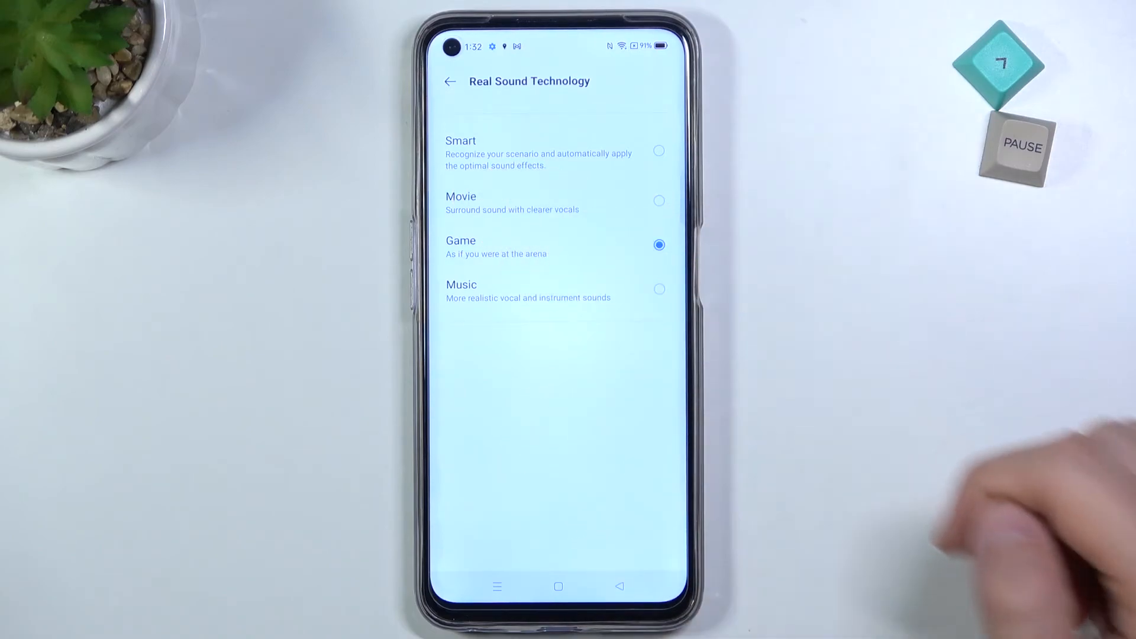
click(450, 81)
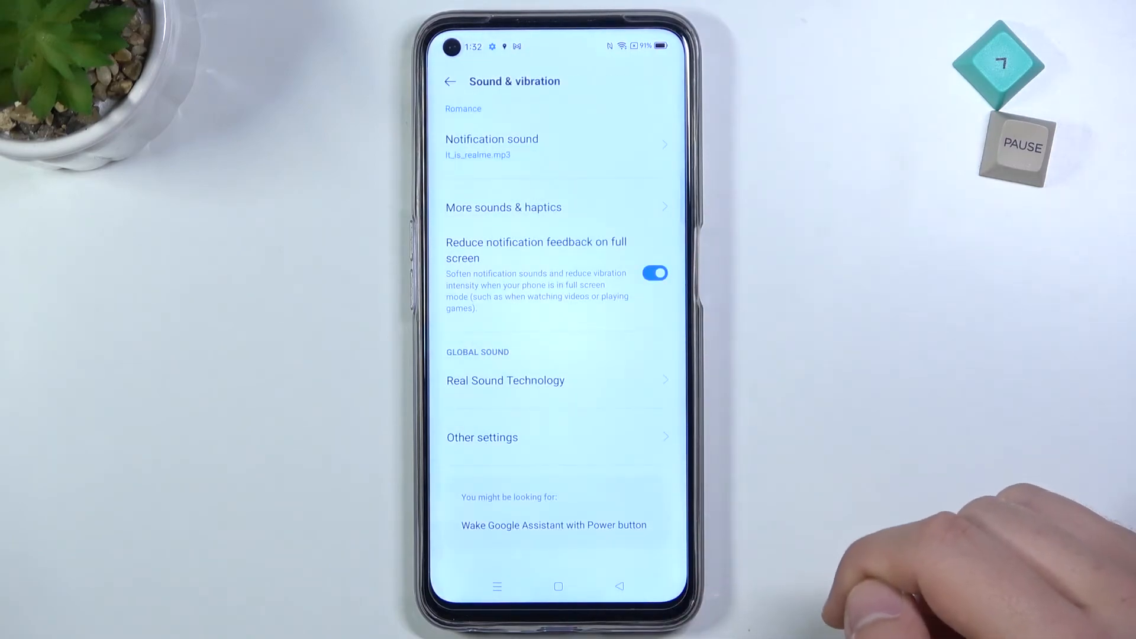
Look through Other settings and In-ear monitoring, then go to the home screen.
click(482, 436)
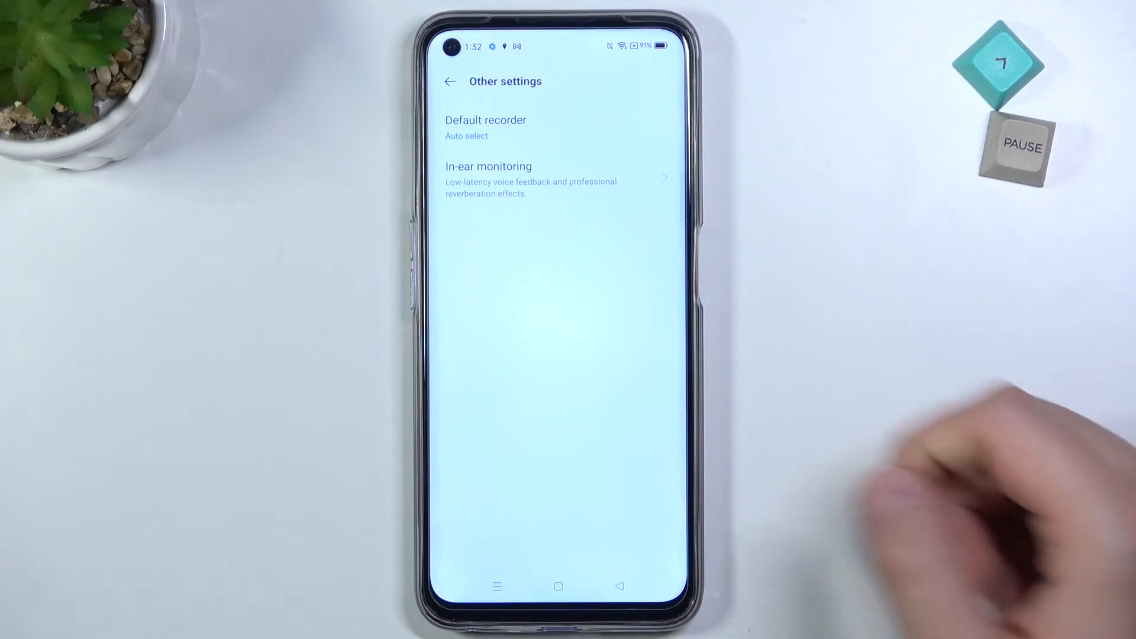
click(485, 126)
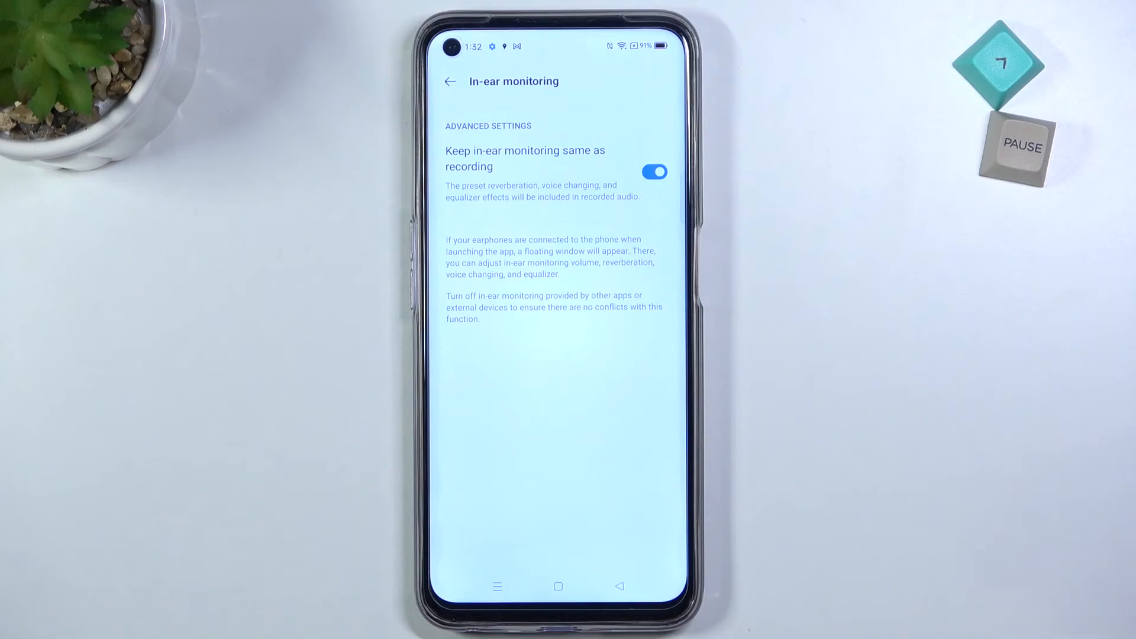
click(558, 586)
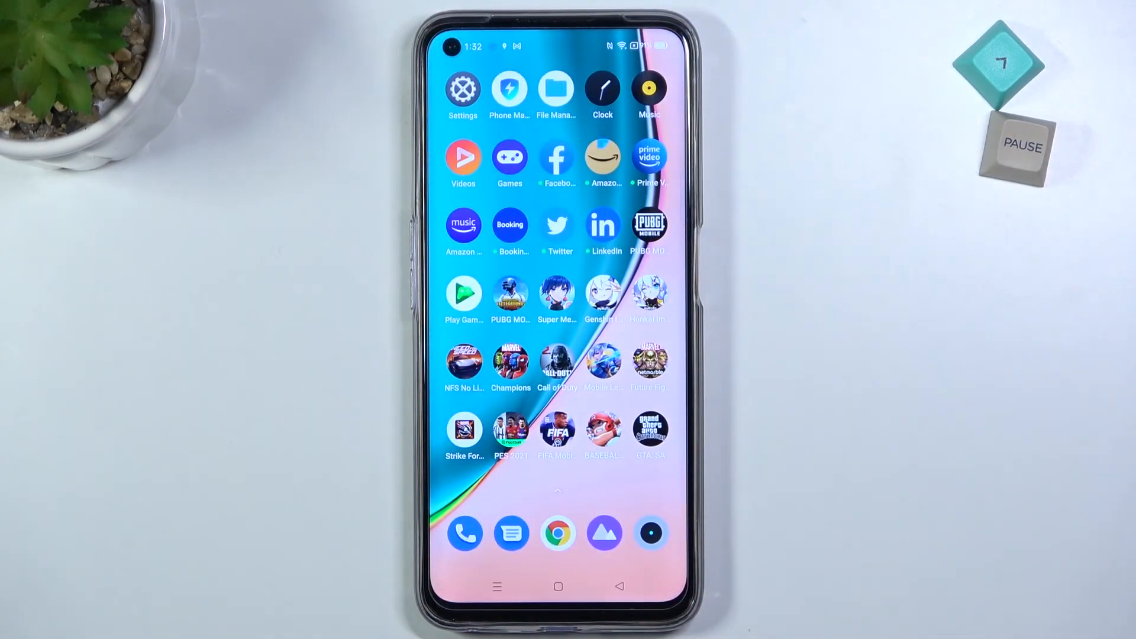